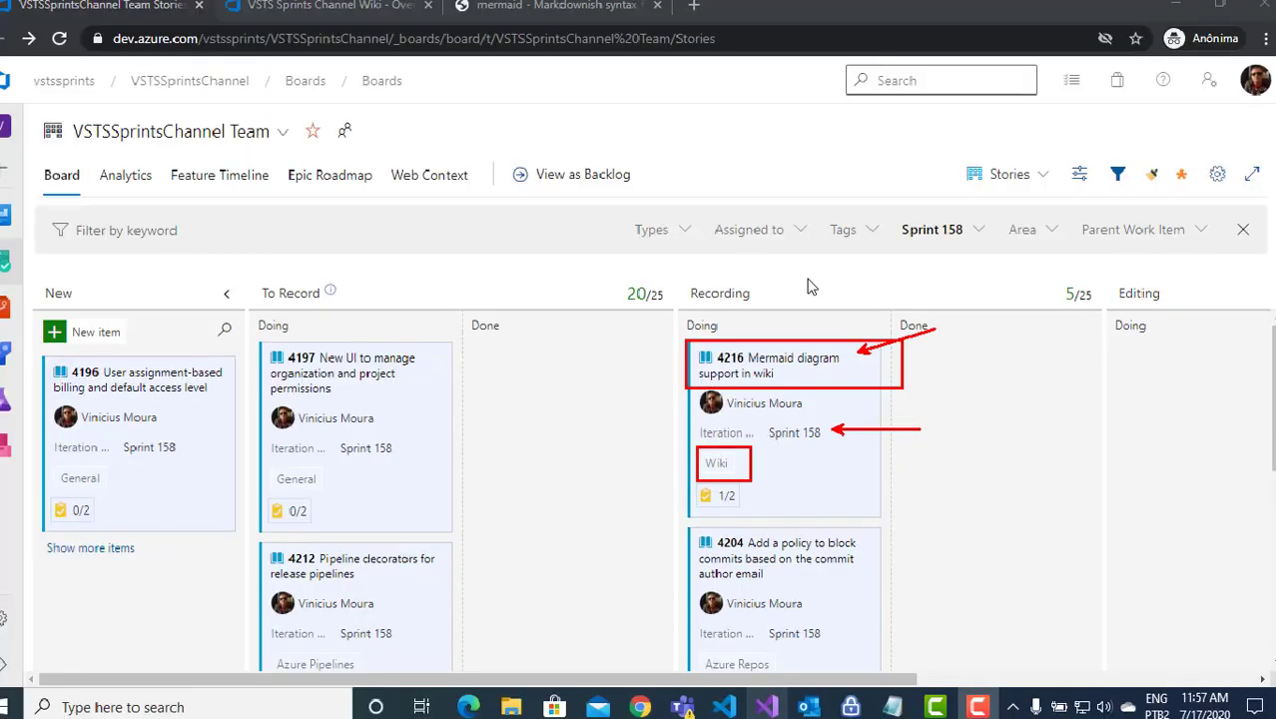
- Switch to the 'mermaid - Markdownish syntax' documentation tab
{"action": "left_click", "coordinate": [565, 9]}
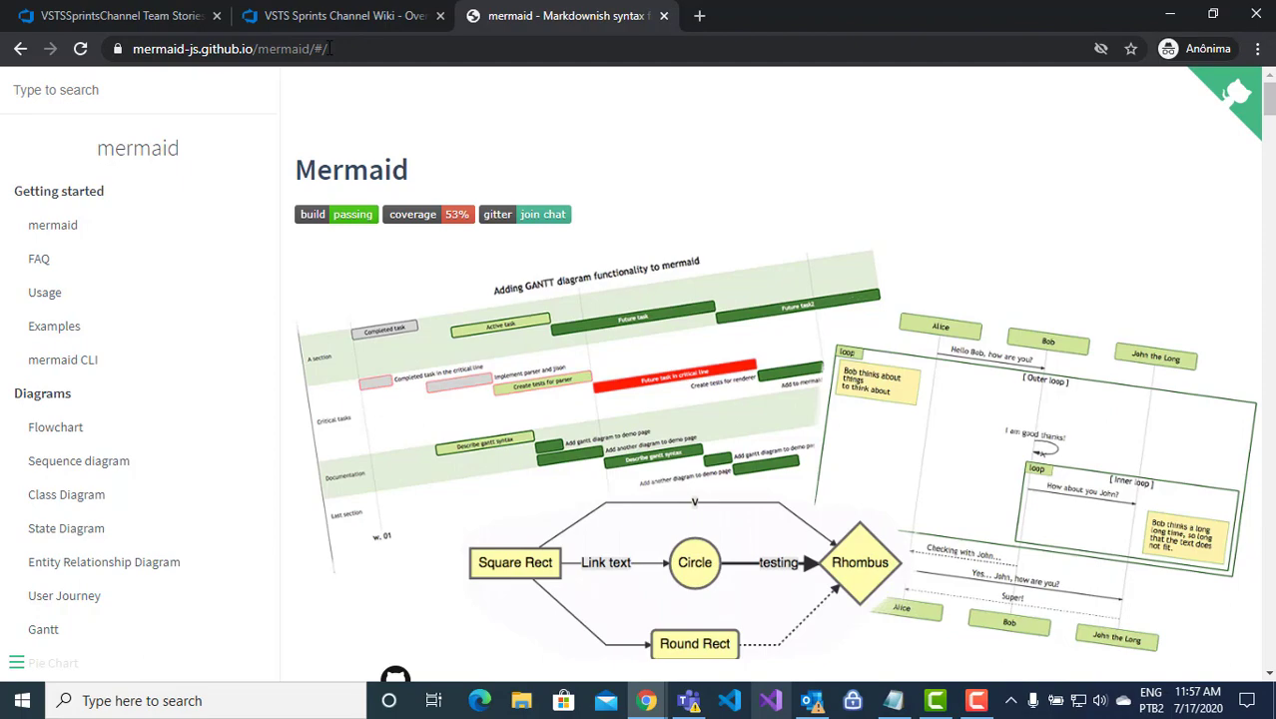
- Browse Mermaid's flowchart, sequence, Gantt and class diagram syntax examples
{"action": "left_click", "coordinate": [235, 47]}
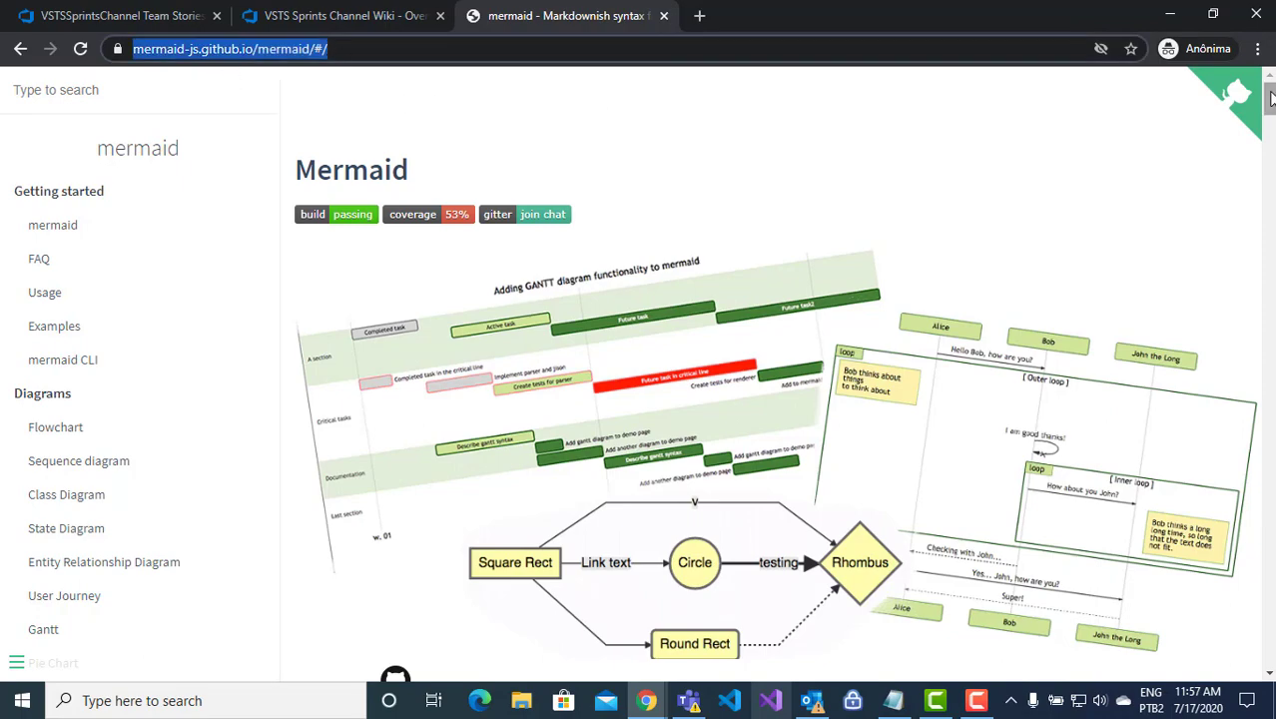
{"action": "scroll", "scroll_direction": "down", "scroll_amount": 3}
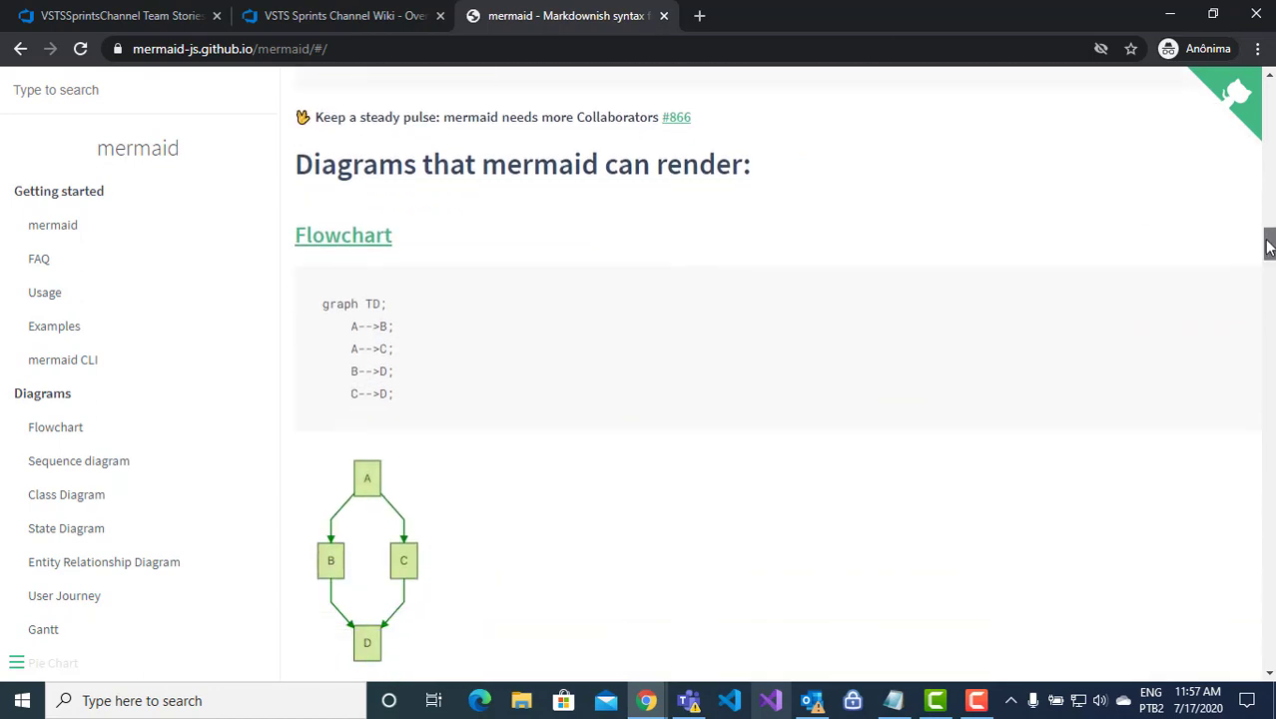
{"action": "scroll", "scroll_direction": "down", "scroll_amount": 3}
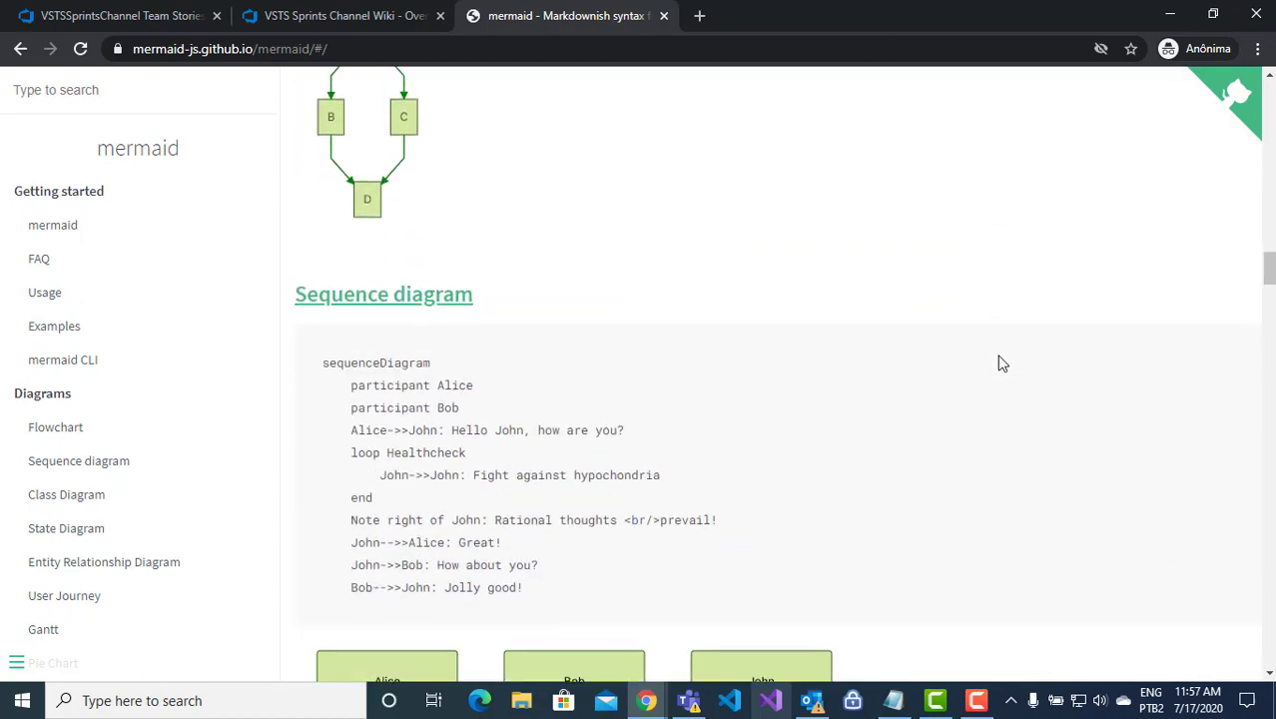
{"action": "scroll", "scroll_direction": "down", "scroll_amount": 3}
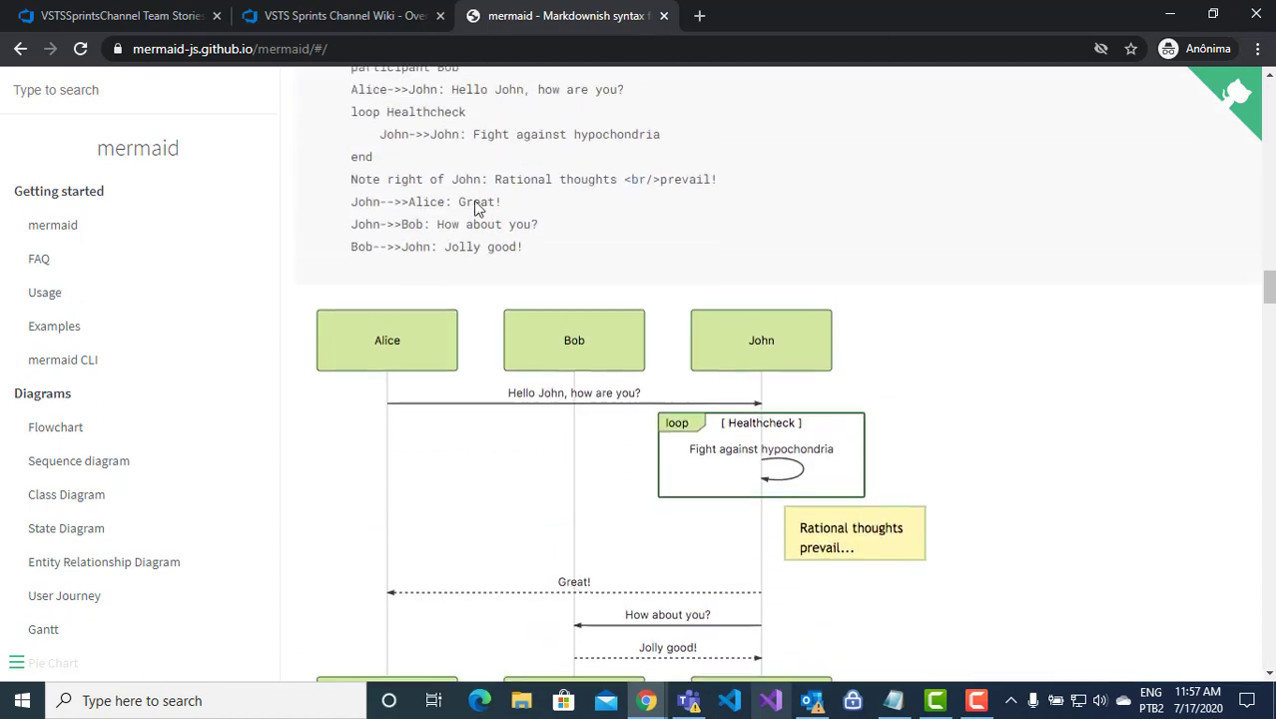
{"action": "scroll", "scroll_direction": "down", "scroll_amount": 3}
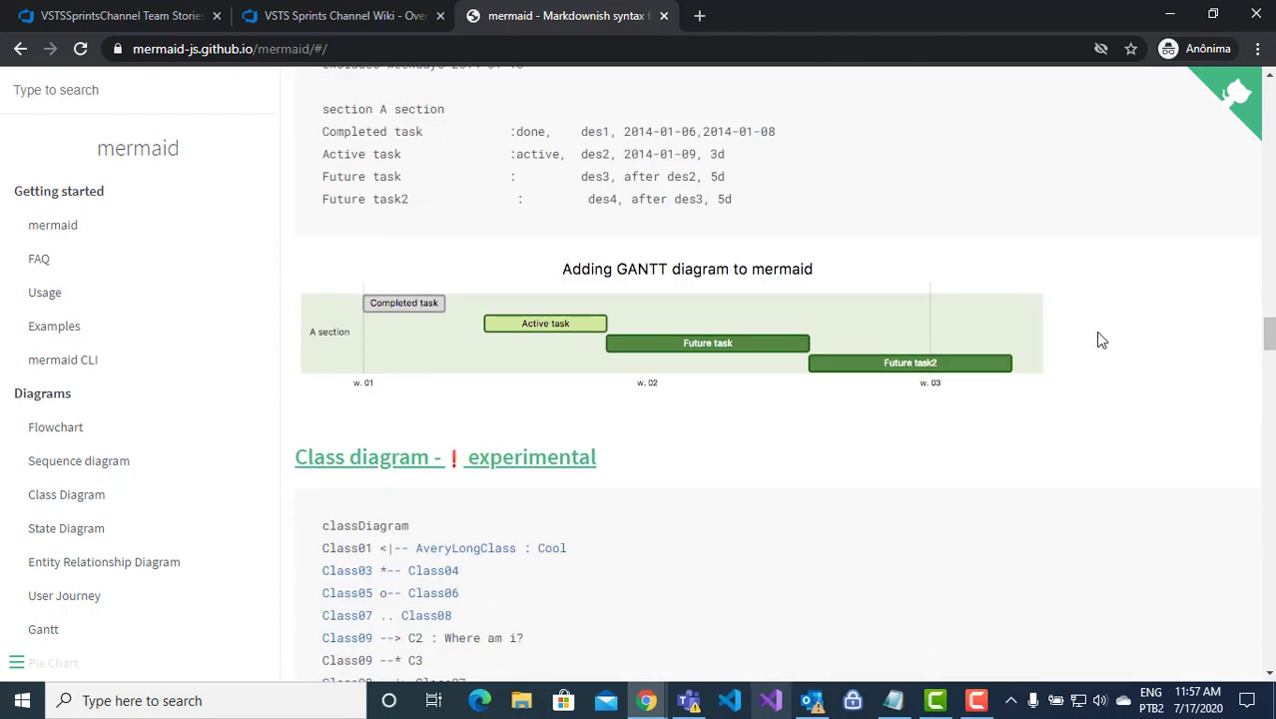
{"action": "scroll", "scroll_direction": "down", "scroll_amount": 3}
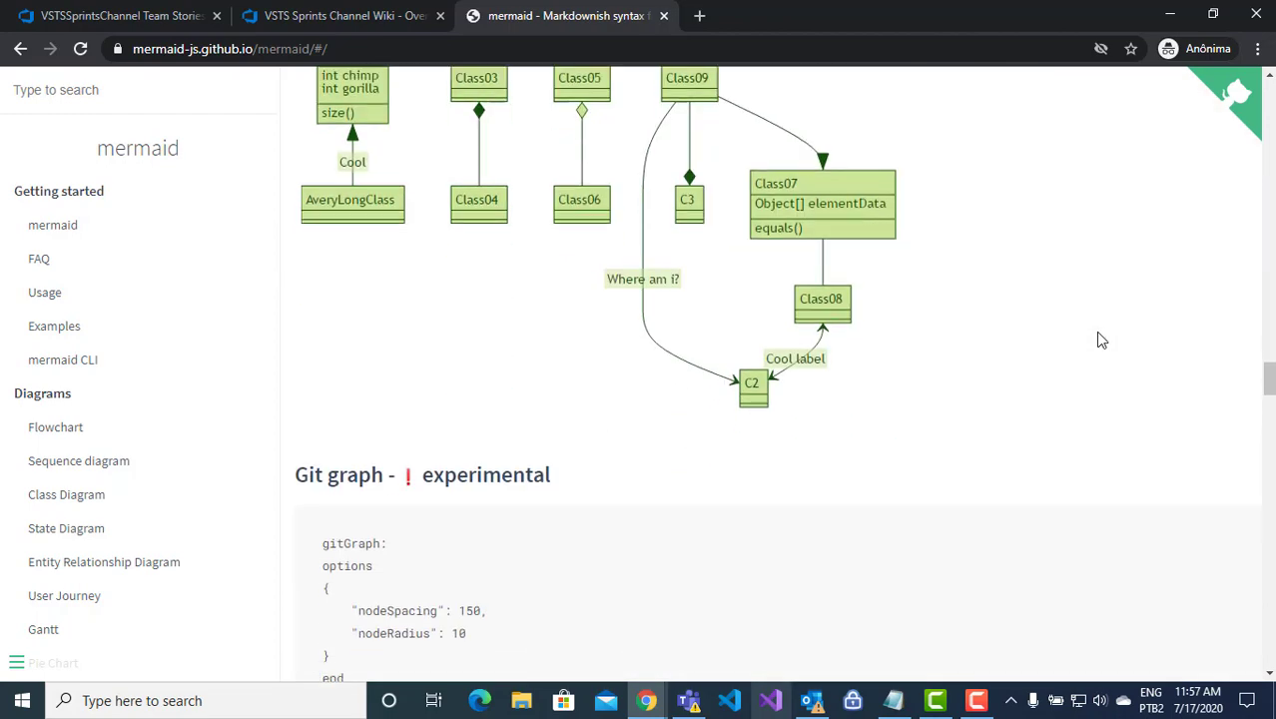
{"action": "scroll", "scroll_direction": "down", "scroll_amount": 3}
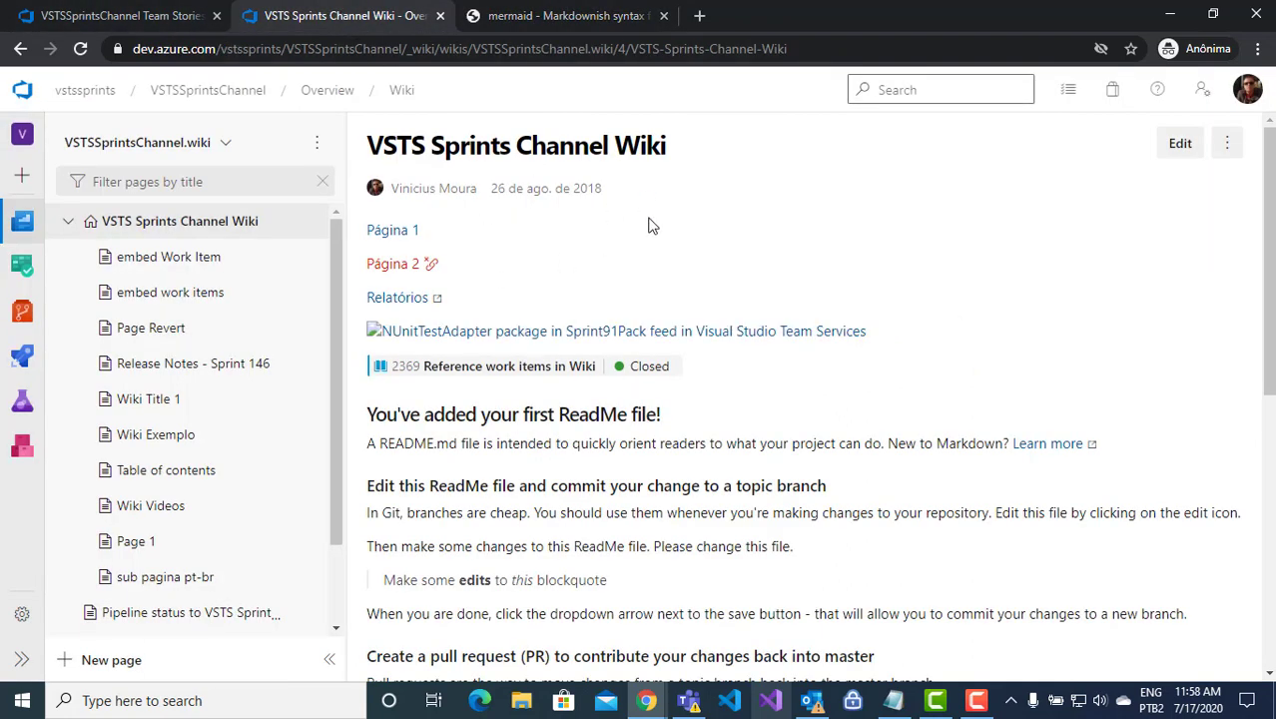
- Put the VSTS Sprints Channel Wiki home page into edit mode
{"action": "left_click", "coordinate": [1179, 143]}
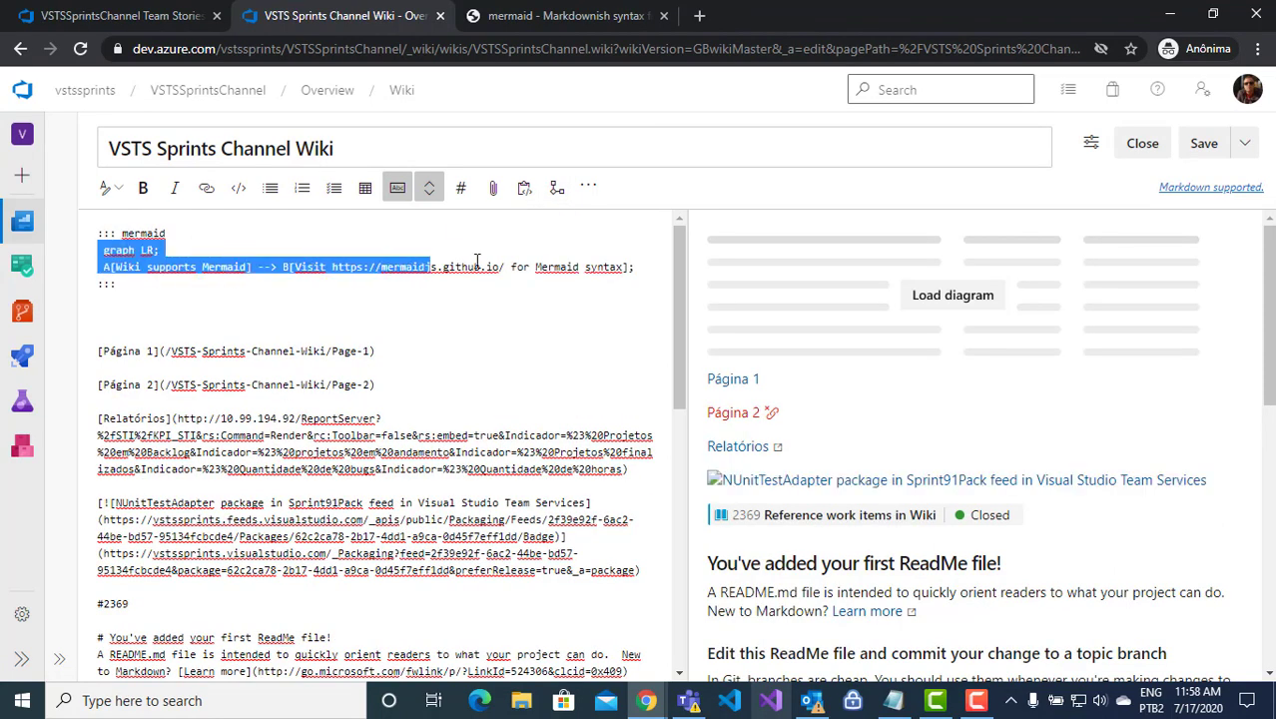
- Replace the Mermaid block's lines with the graph TD example linking A through J
{"action": "key", "text": "Delete"}
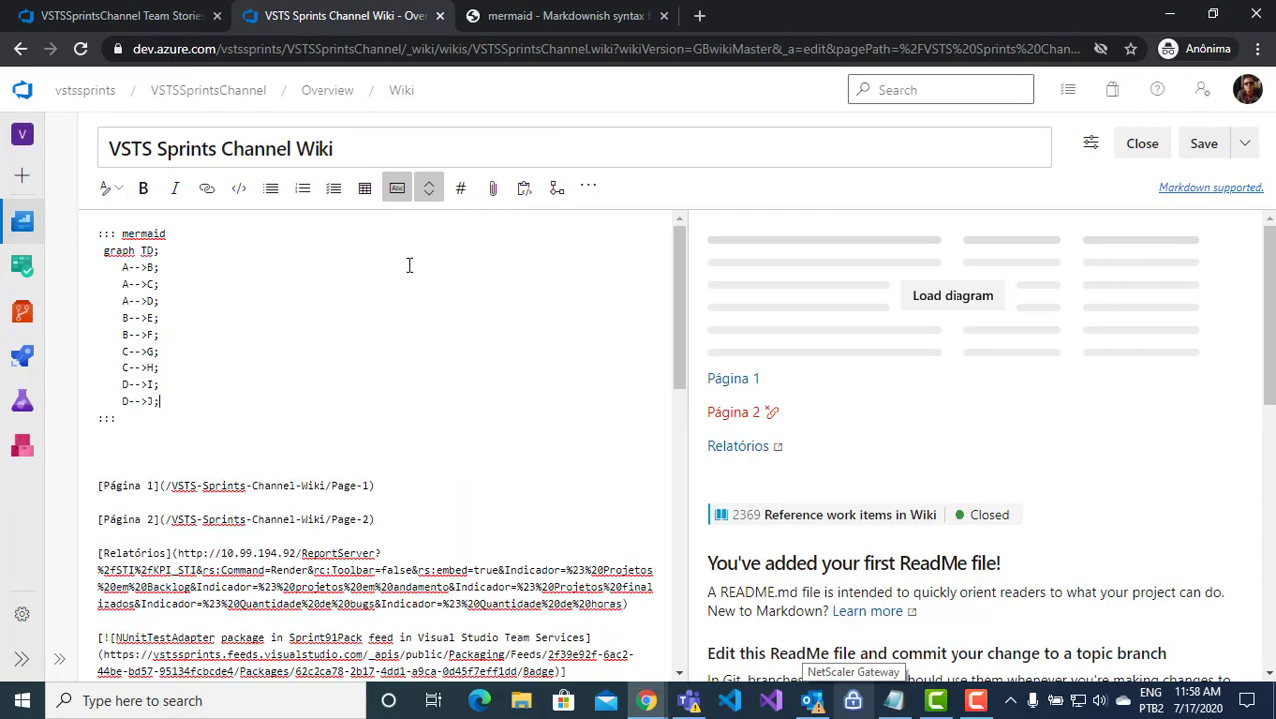
{"action": "left_click", "coordinate": [952, 294]}
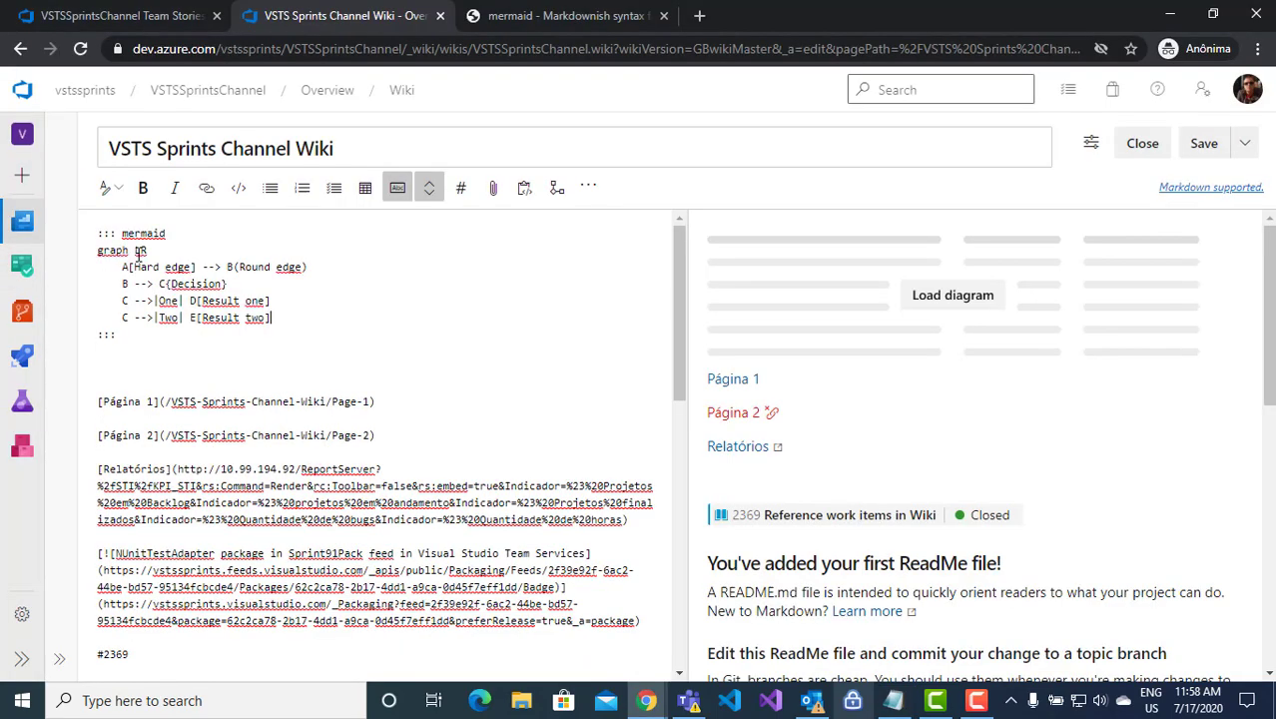
- Render the graph LR flowchart with Hard edge, Round edge, Decision and two results in preview
{"action": "left_click", "coordinate": [952, 294]}
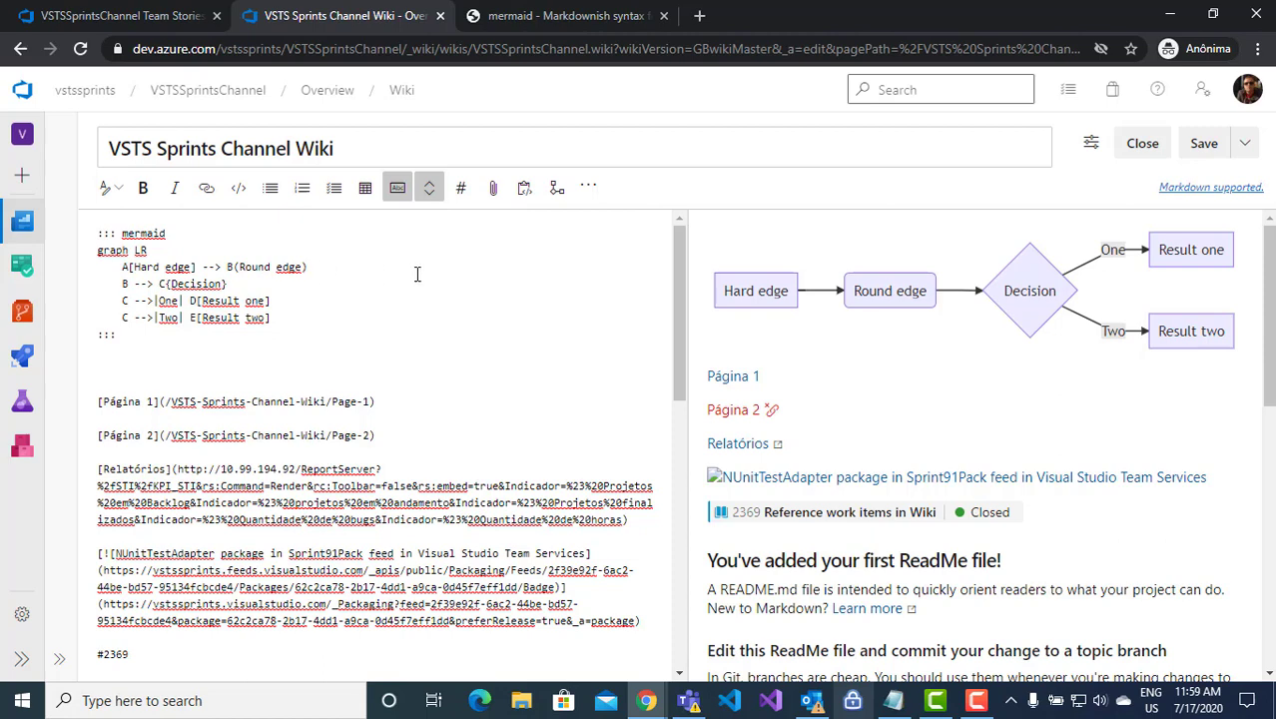
{"action": "mouse_move", "coordinate": [926, 249]}
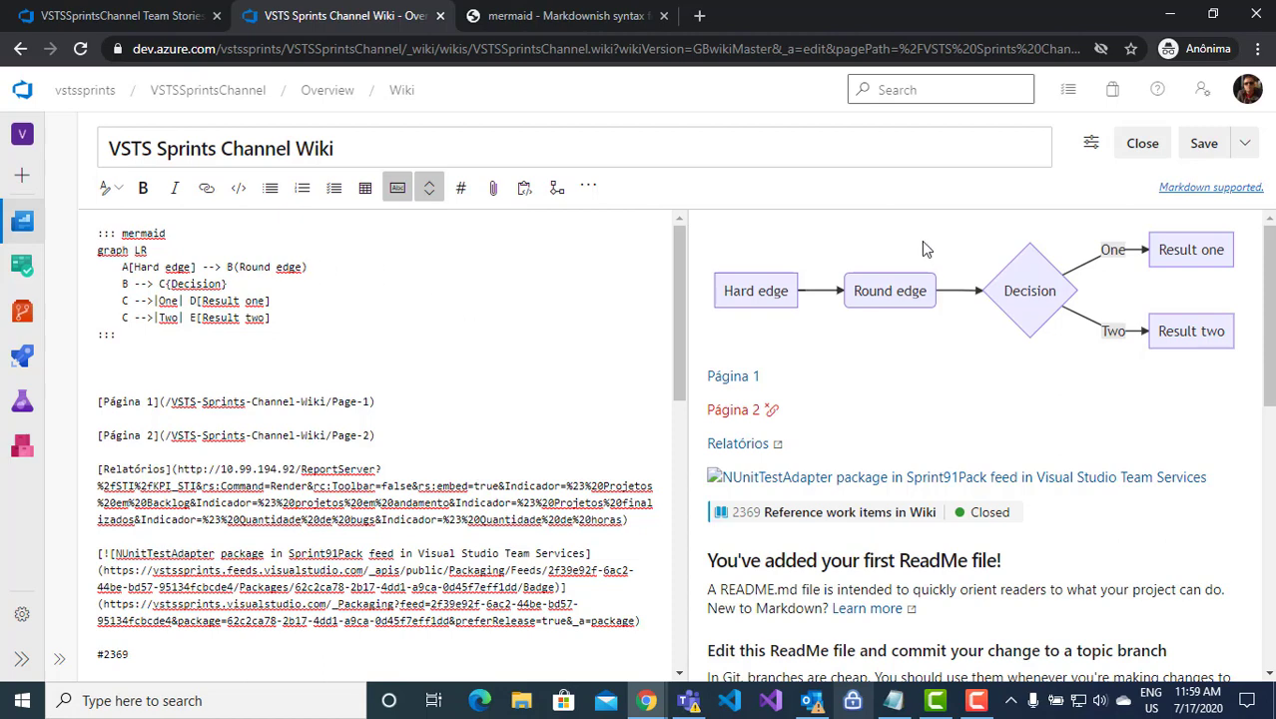